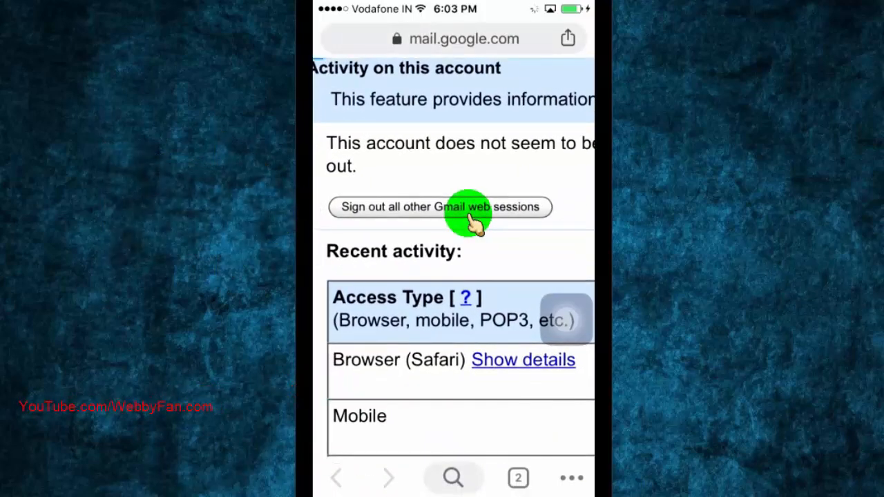
- Sign out all other Gmail web sessions from the account activity page
{"action": "left_click", "coordinate": [439, 207]}
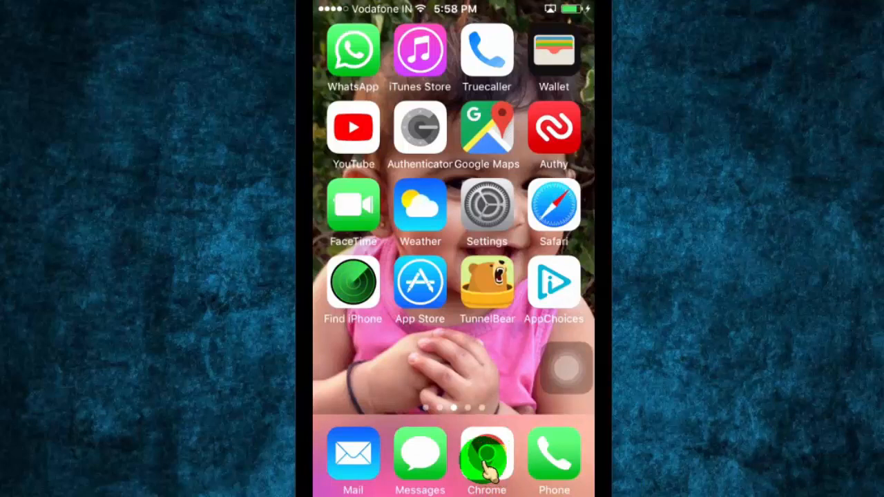
- Launch Chrome and run a Google search for 'gmail'
{"action": "left_click", "coordinate": [486, 455]}
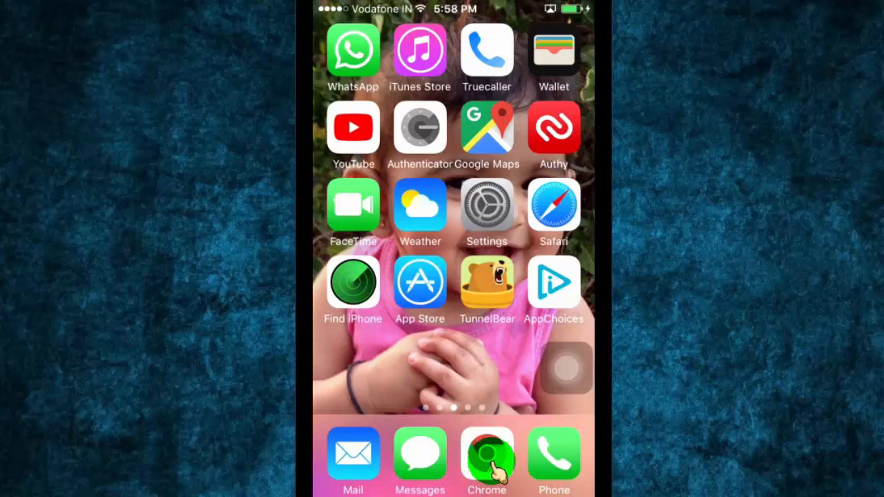
{"action": "left_click", "coordinate": [486, 456]}
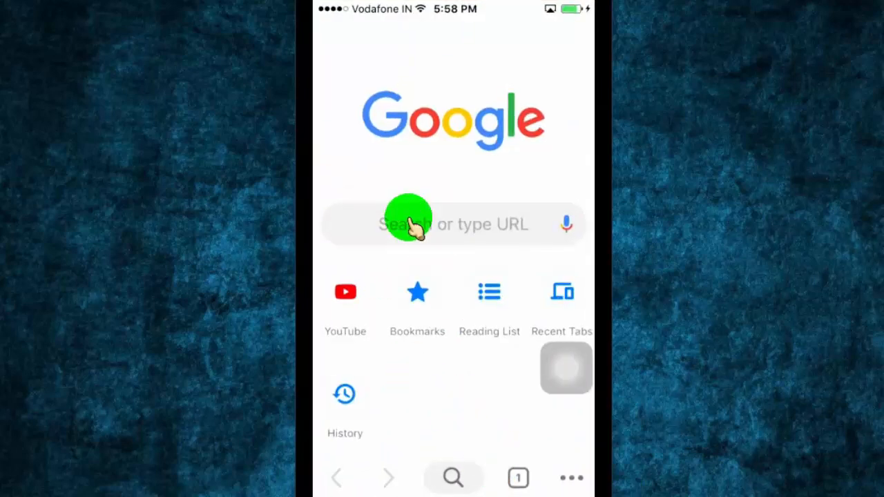
{"action": "type", "text": "gmail"}
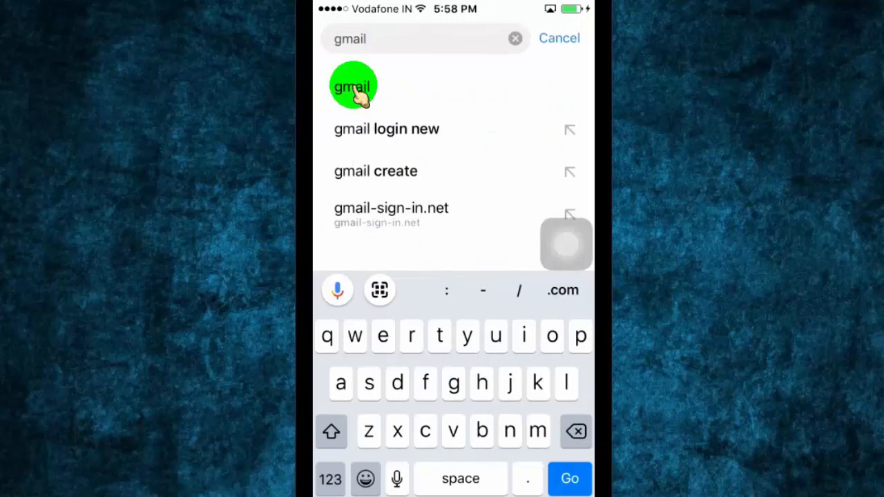
{"action": "left_click", "coordinate": [354, 85]}
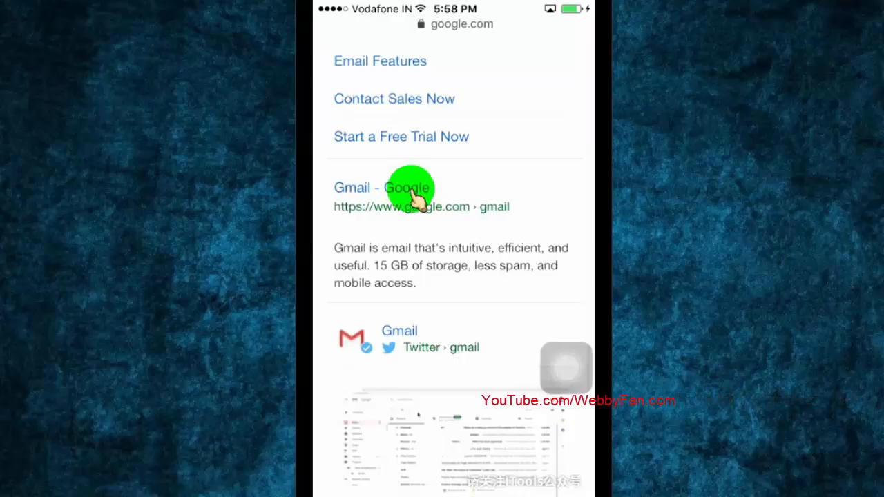
- Open the 'Gmail - Google' search result to reach Google's sign-in page
{"action": "left_click", "coordinate": [415, 196]}
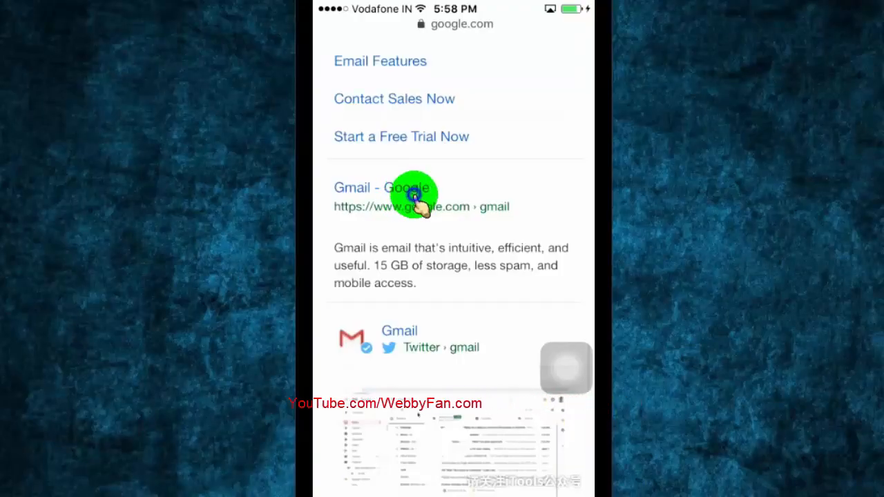
{"action": "left_click", "coordinate": [416, 196]}
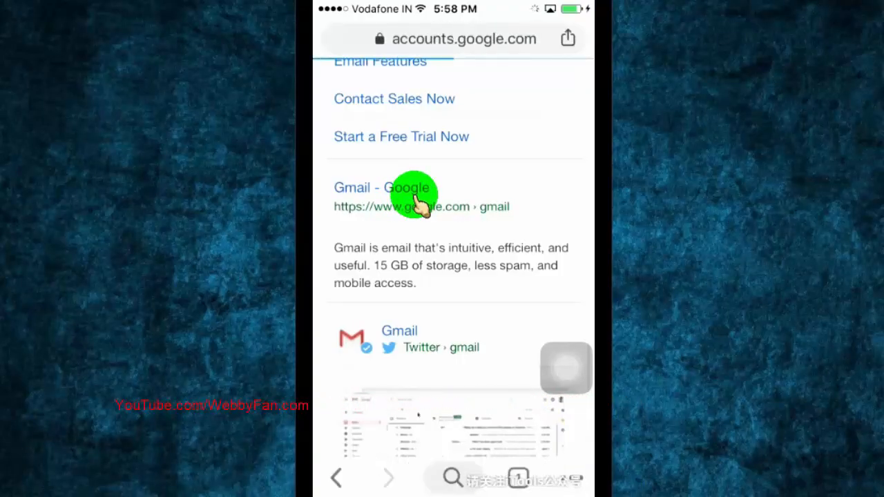
{"action": "left_click", "coordinate": [381, 188]}
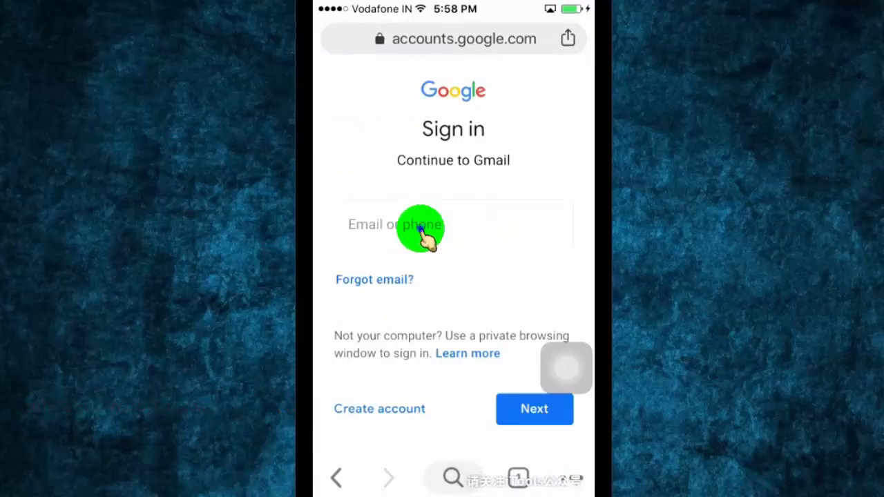
- Sign in with the account email and choose 'I am not interested' on the Gmail app promo
{"action": "left_click", "coordinate": [414, 224]}
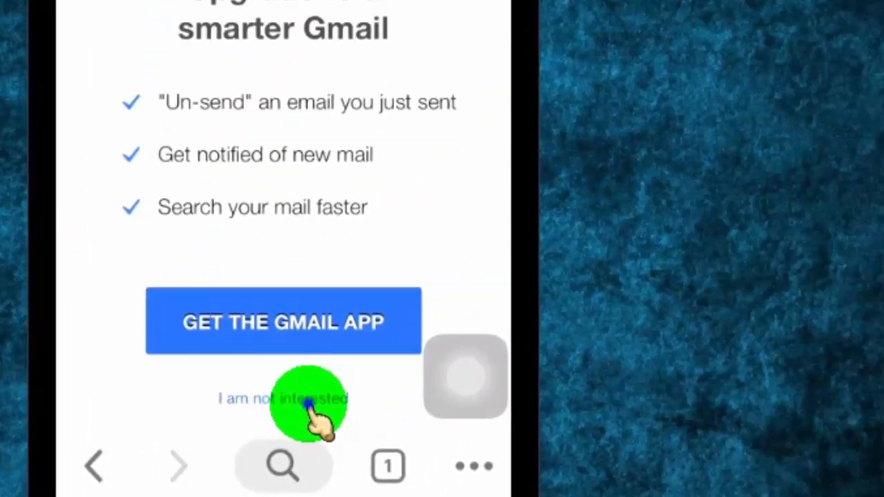
{"action": "left_click", "coordinate": [283, 398]}
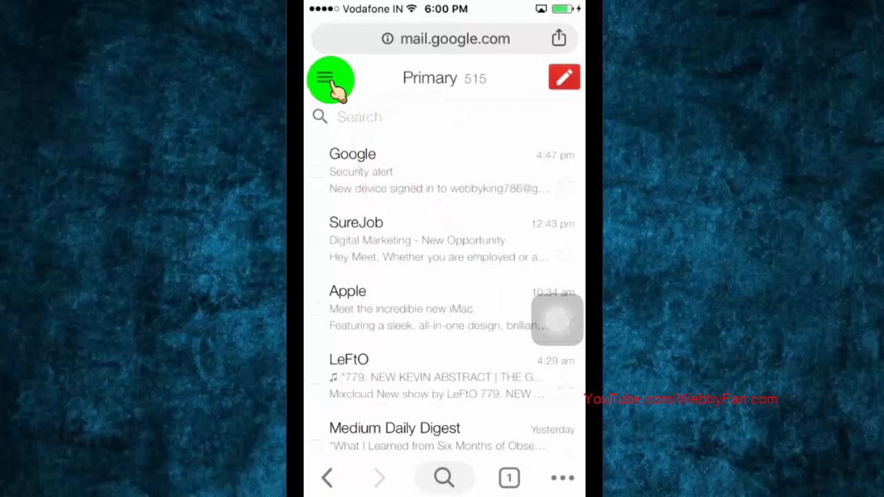
- Show the mailbox menu scrolled to its 'View Gmail in' mobile/older/desktop links
{"action": "left_click", "coordinate": [330, 77]}
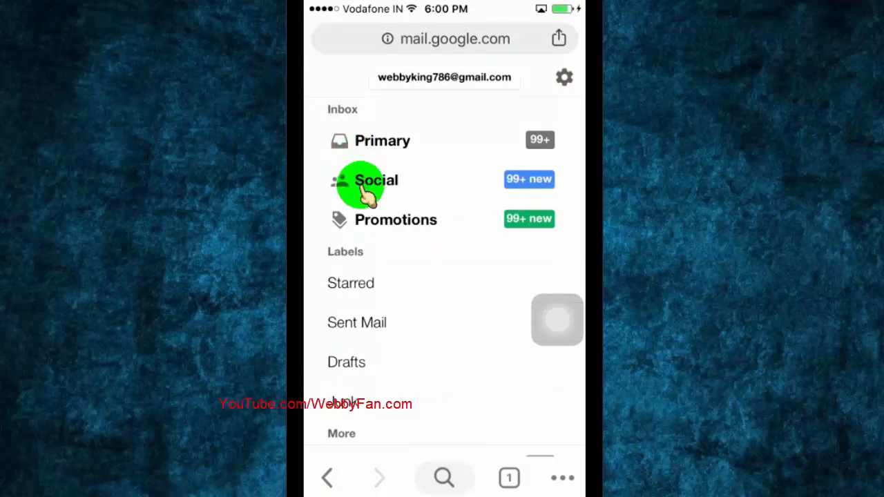
{"action": "scroll", "scroll_direction": "down", "scroll_amount": 3}
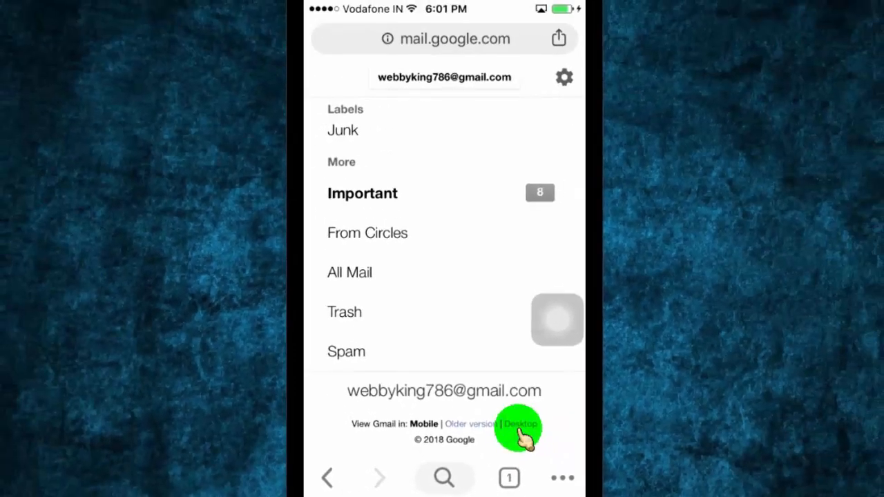
- Switch Gmail to Desktop basic HTML view and choose 'Details' beside Last account activity
{"action": "left_click", "coordinate": [519, 424]}
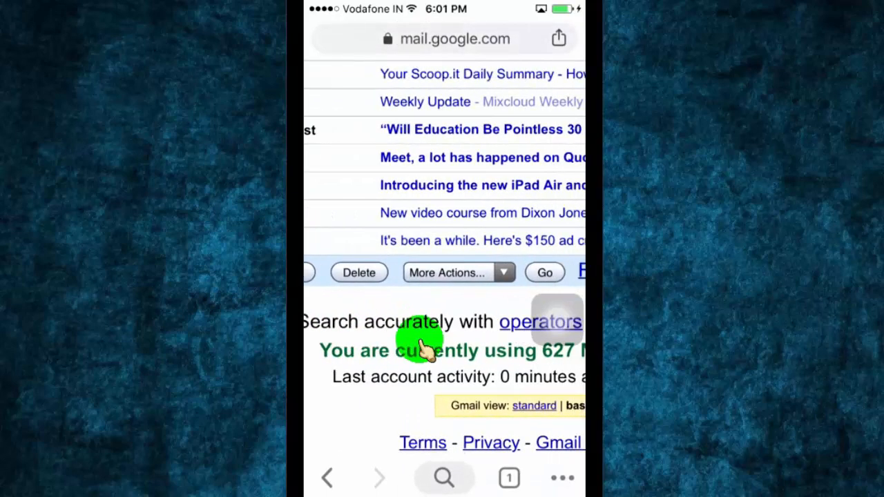
{"action": "scroll", "scroll_direction": "down", "scroll_amount": 3}
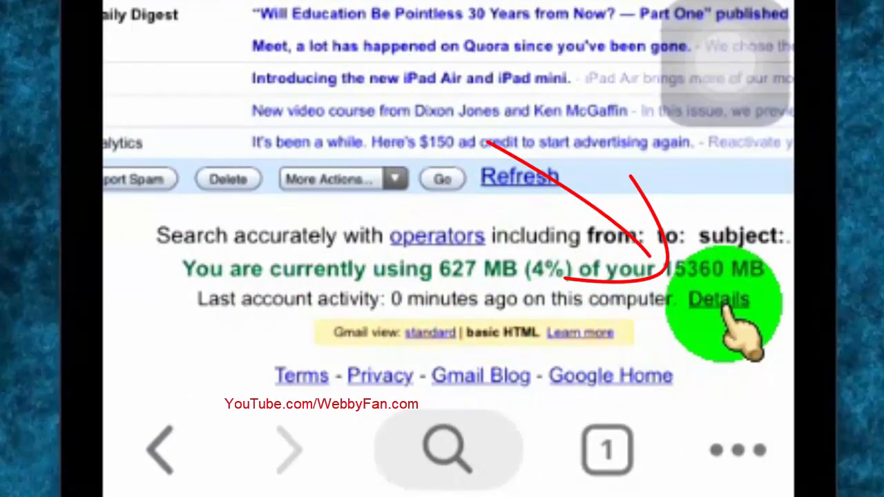
{"action": "left_click", "coordinate": [719, 298]}
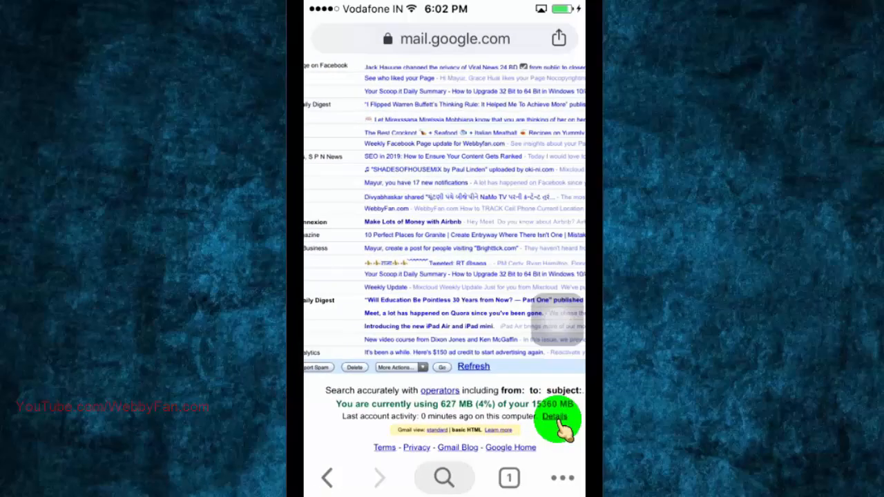
- Reach the Activity page listing recent sessions and sign out all other web sessions
{"action": "left_click", "coordinate": [553, 417]}
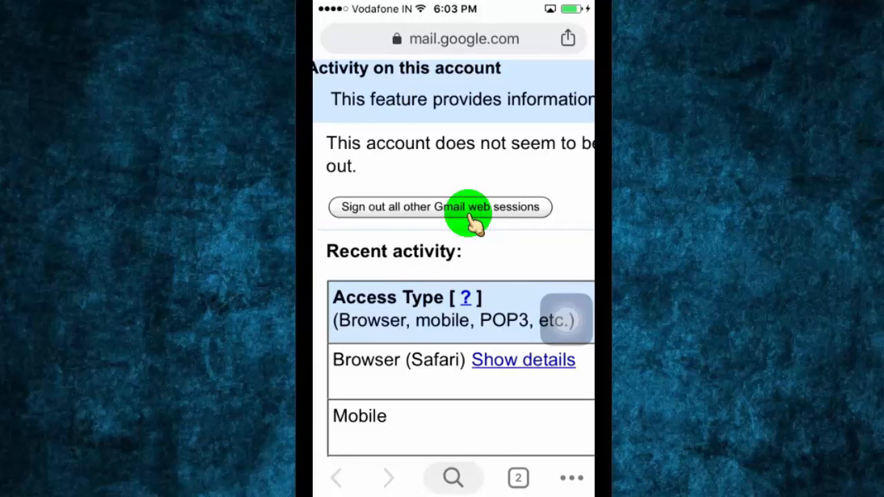
{"action": "left_click", "coordinate": [441, 207]}
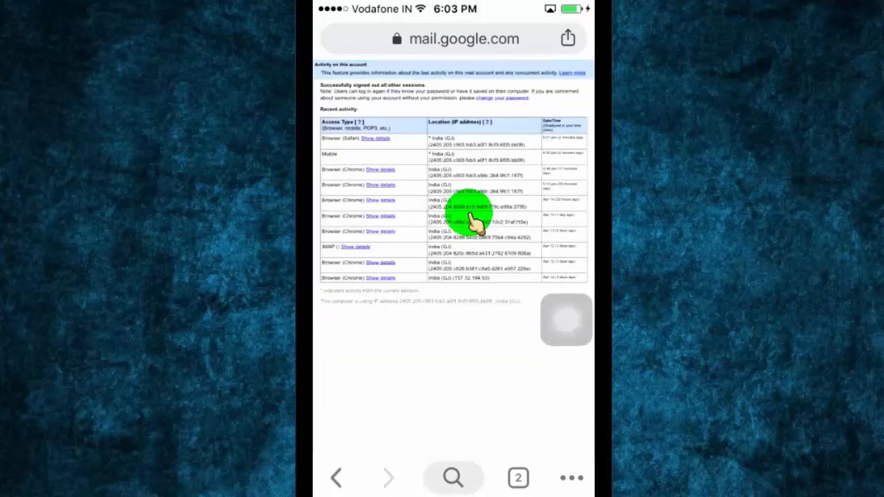